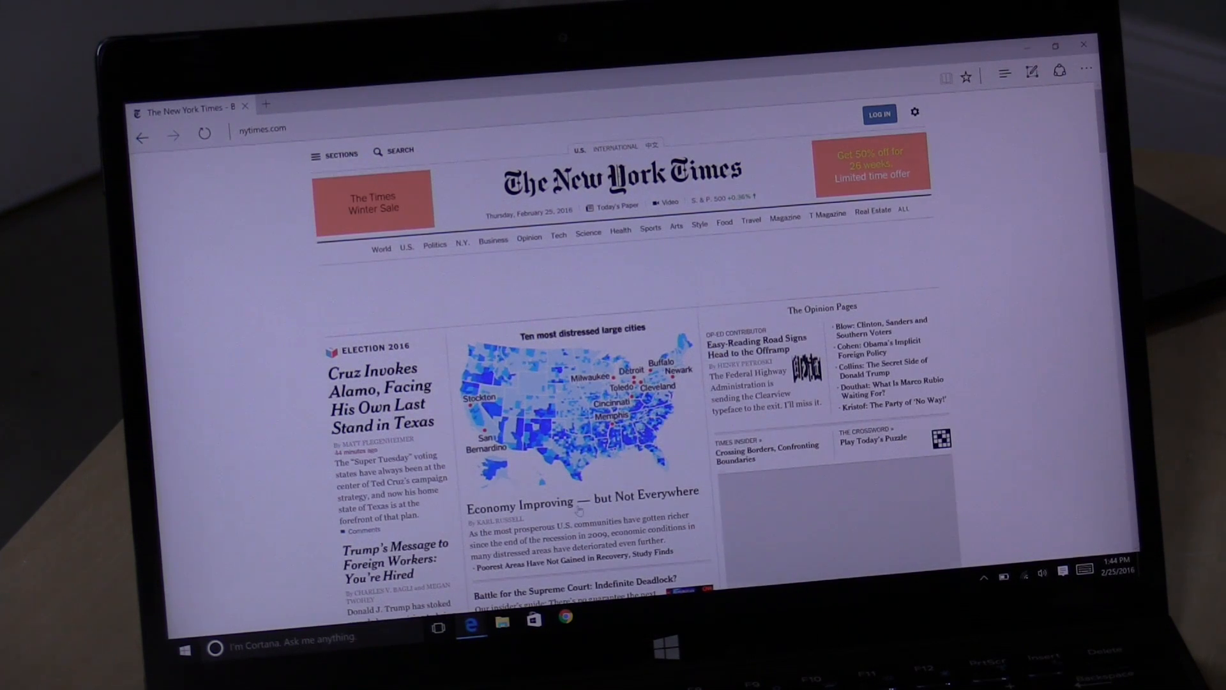
Read the NYT distressed-places economy article, scrolling through its body.
scroll("down", 3)
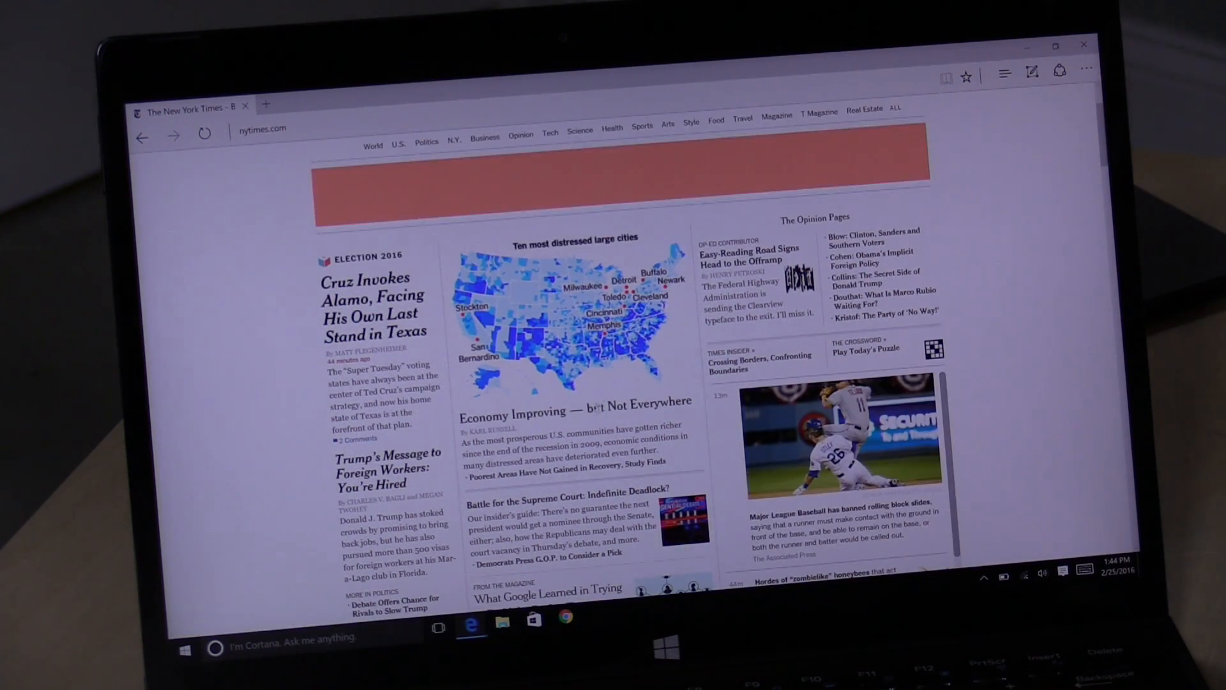
mouse_move(548, 414)
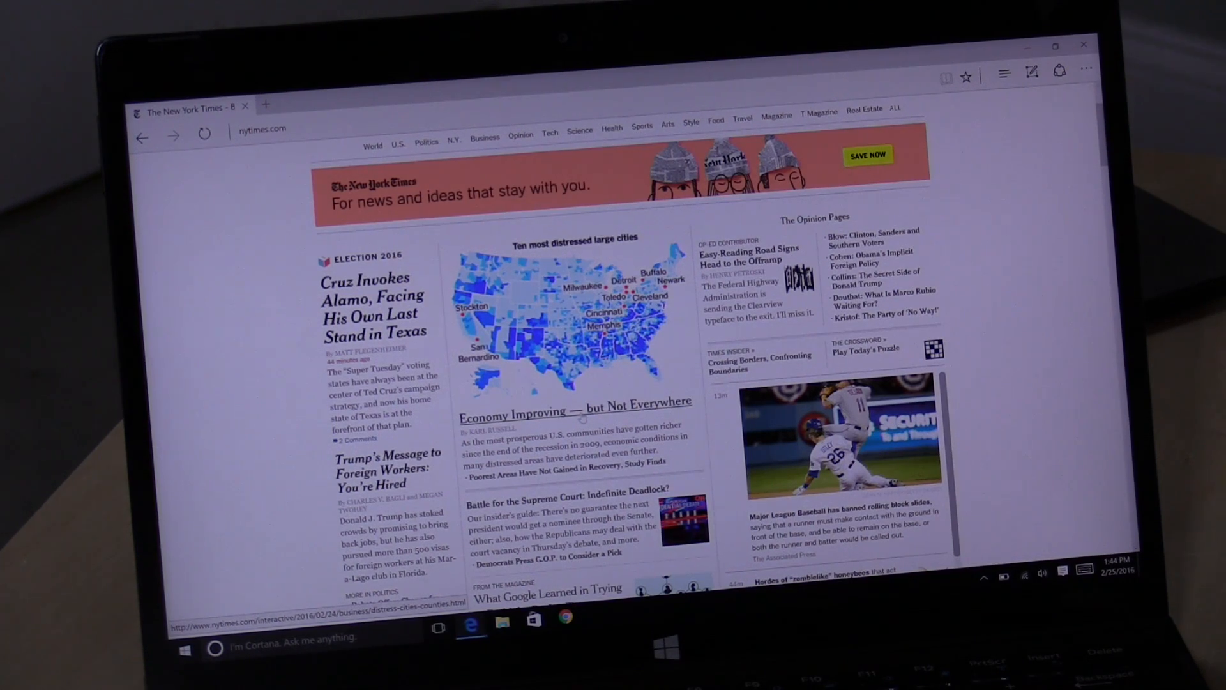
left_click(575, 414)
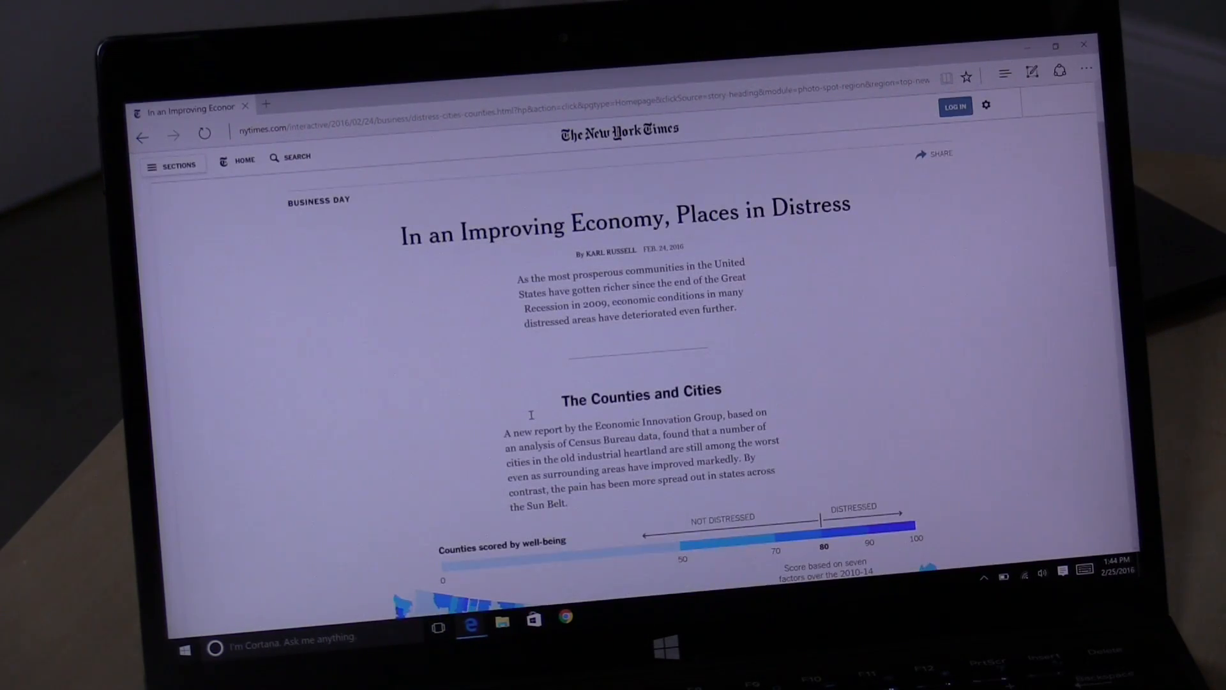
scroll("down", 3)
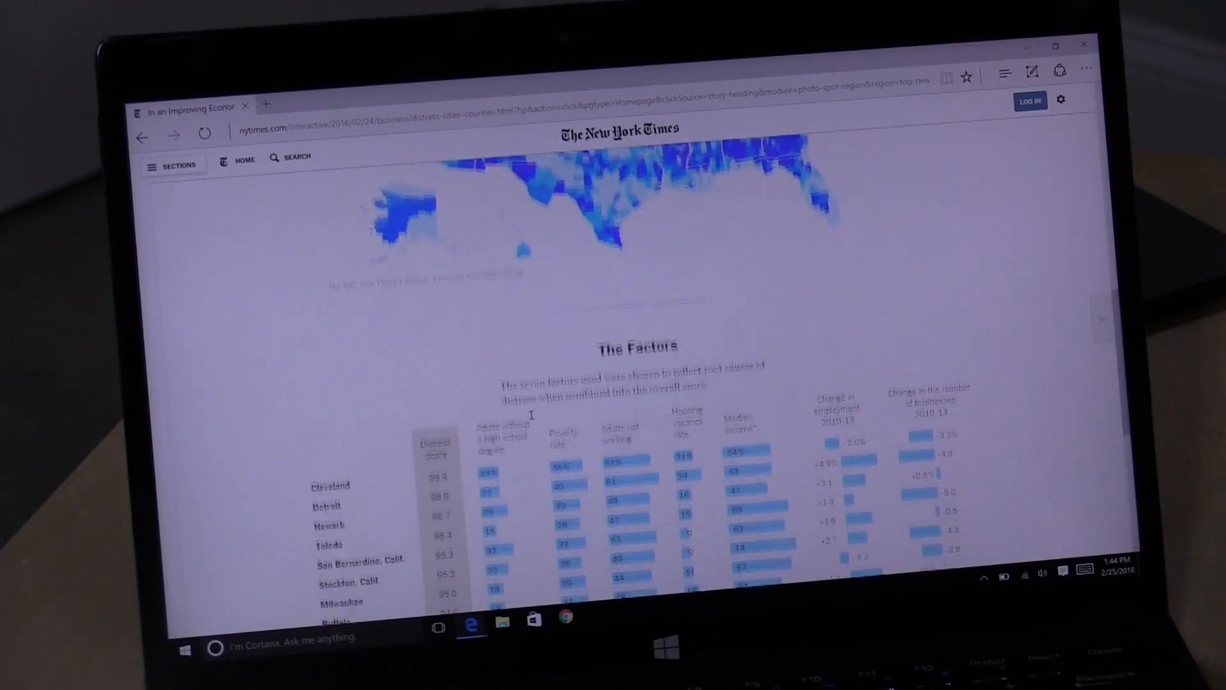
scroll("up", 3)
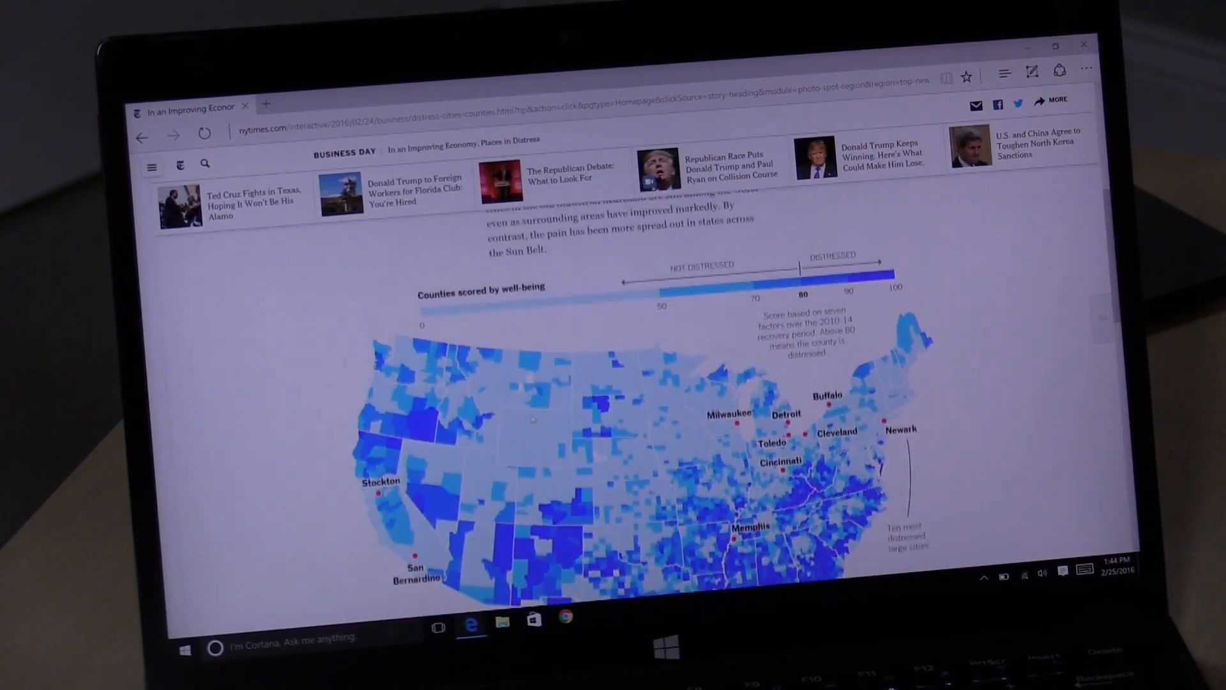
scroll("up", 3)
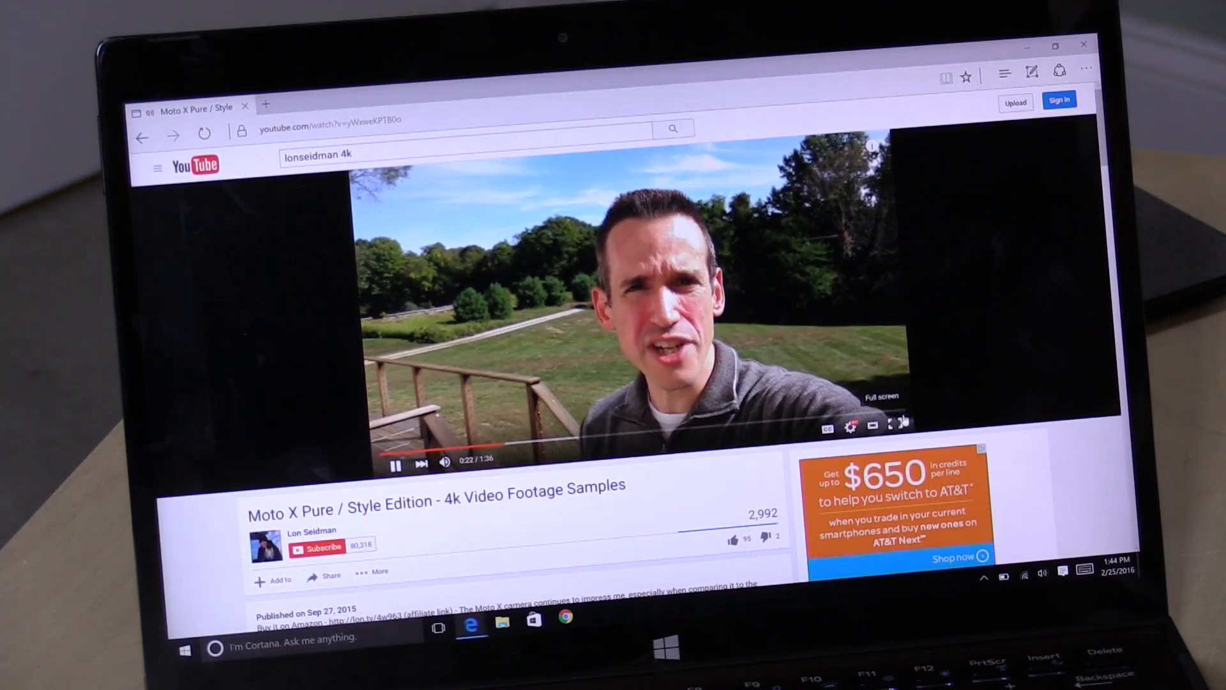
Play the Moto X Pure 4K footage sample video in full screen.
left_click(900, 423)
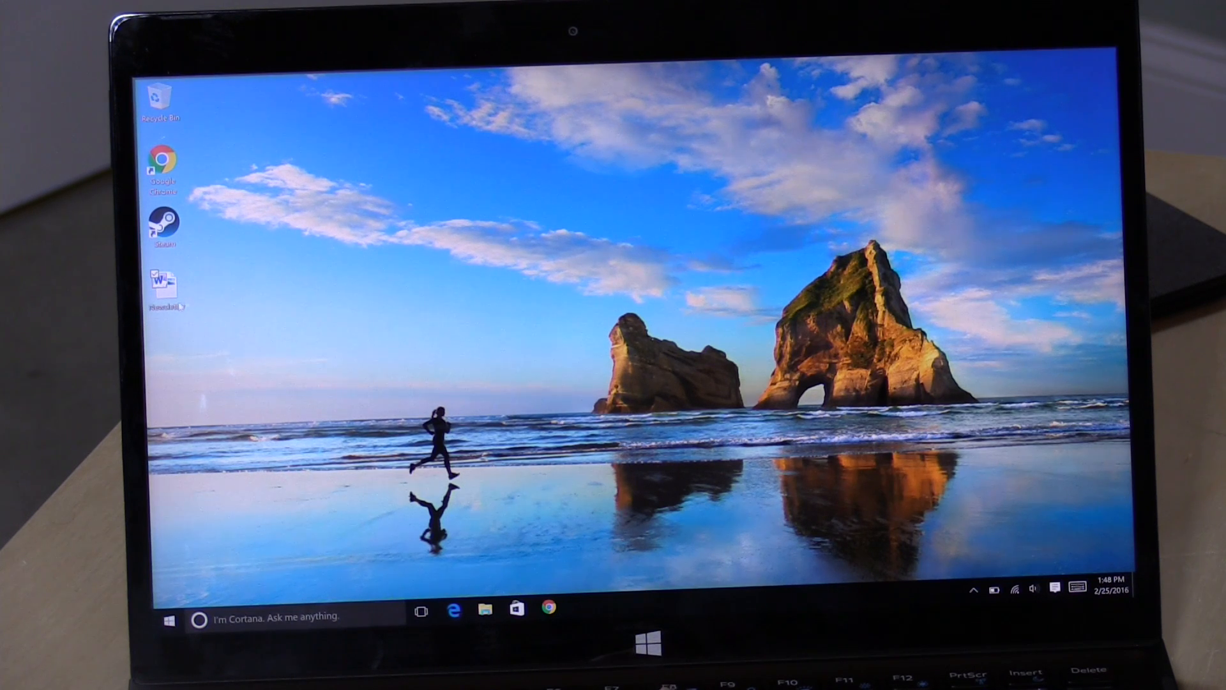
Open the Newsletter document maximized in Word and page down to the Formatting Tips article.
double_click(162, 283)
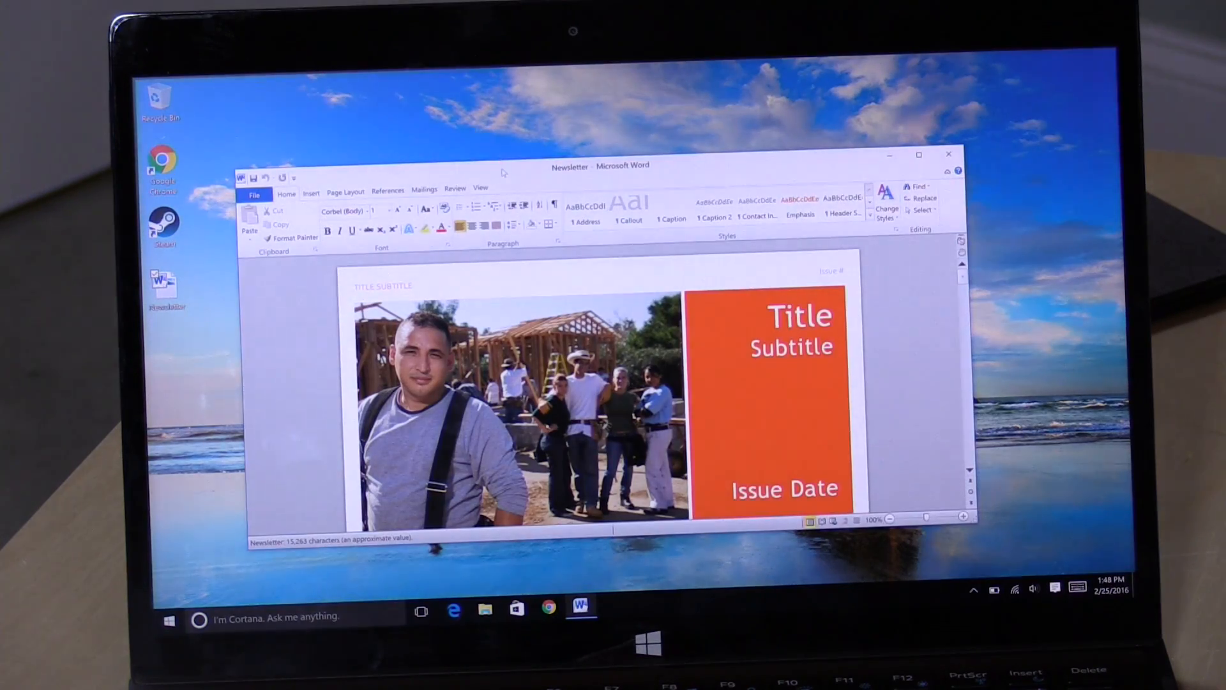
left_click(919, 154)
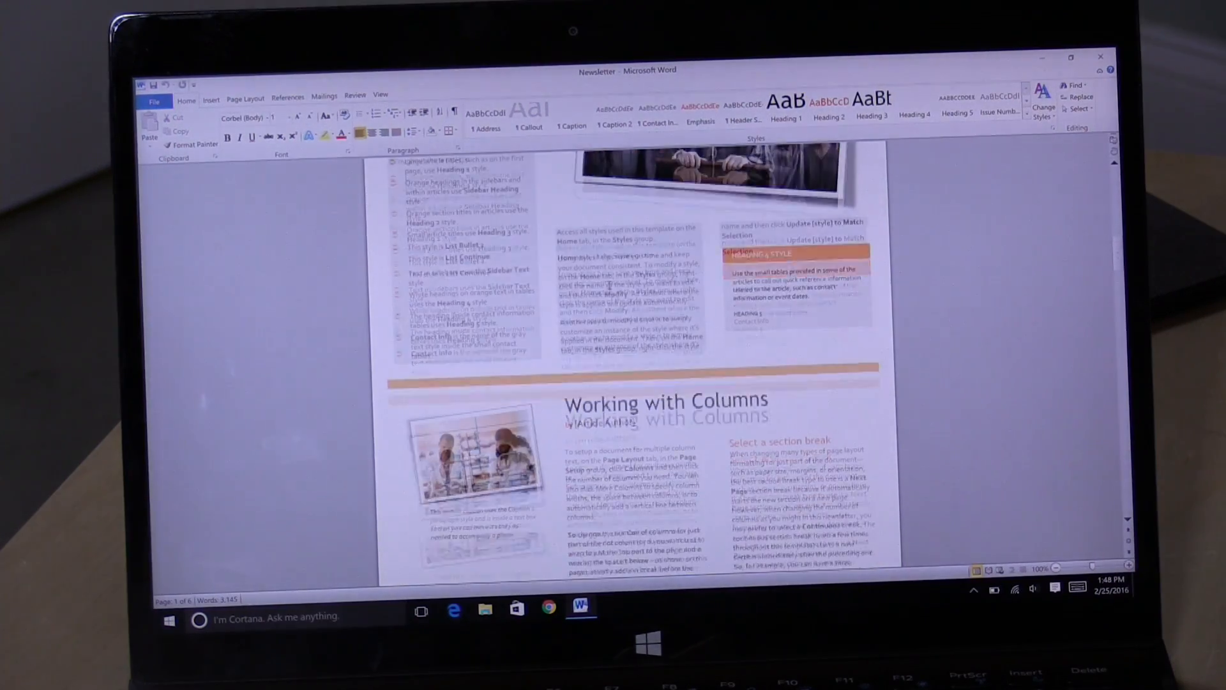
scroll("down", 3)
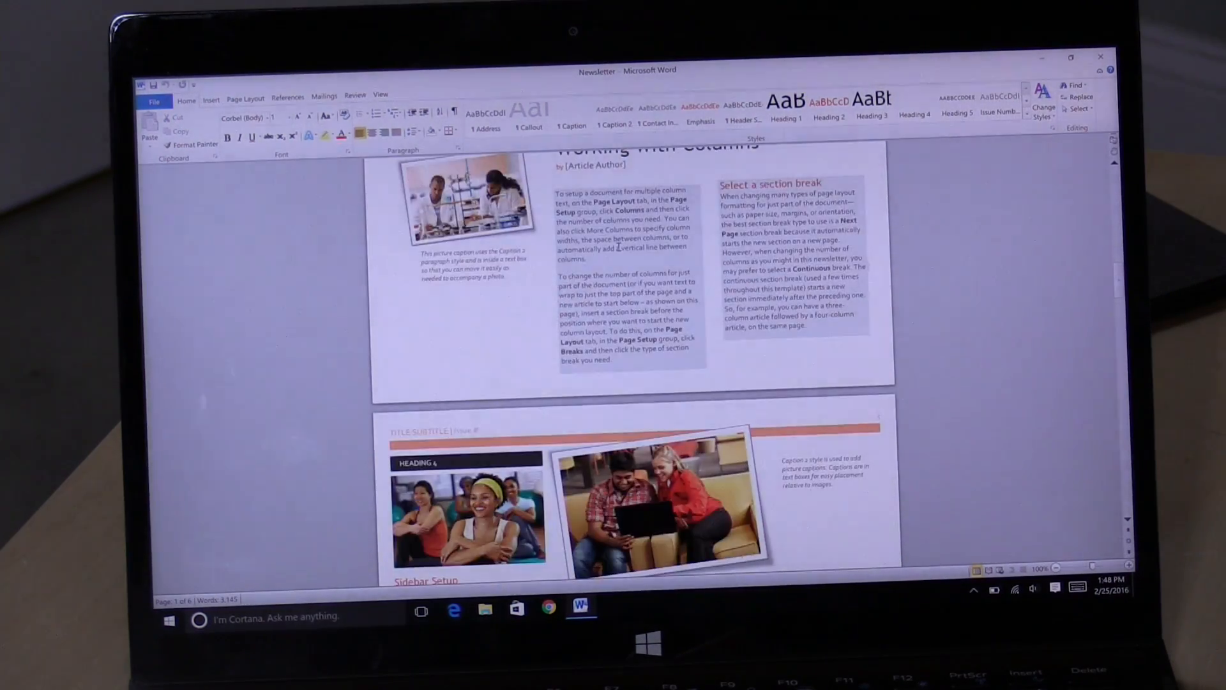
scroll("down", 3)
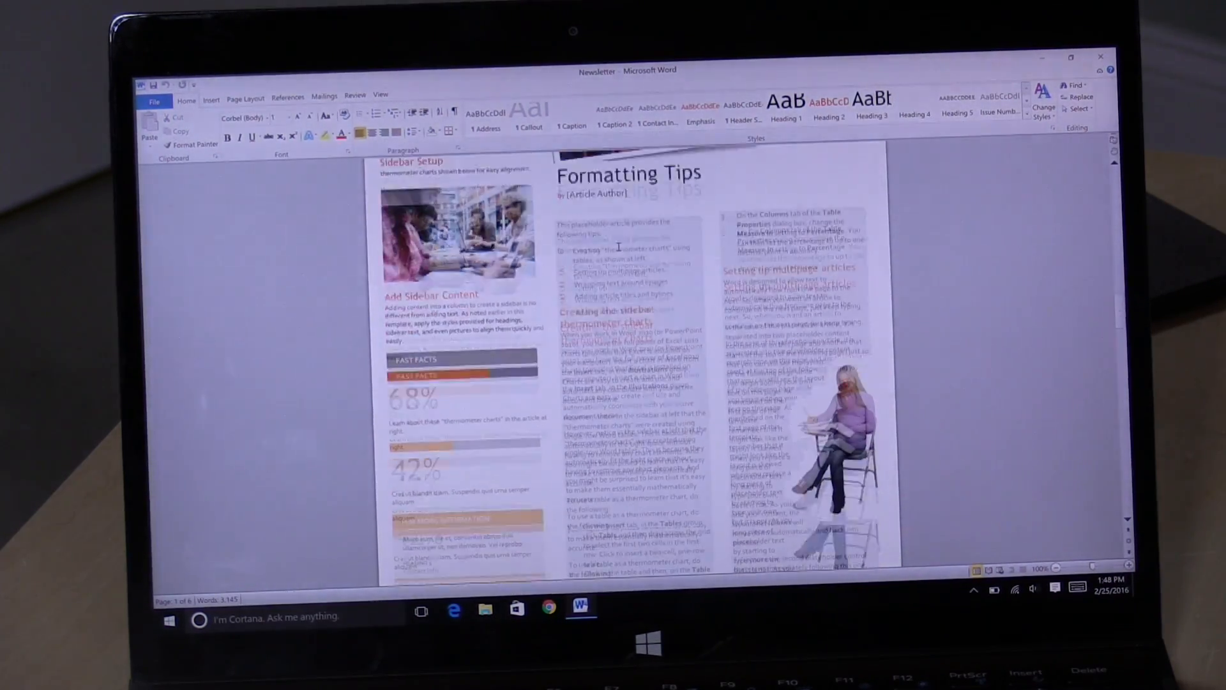
scroll("up", 3)
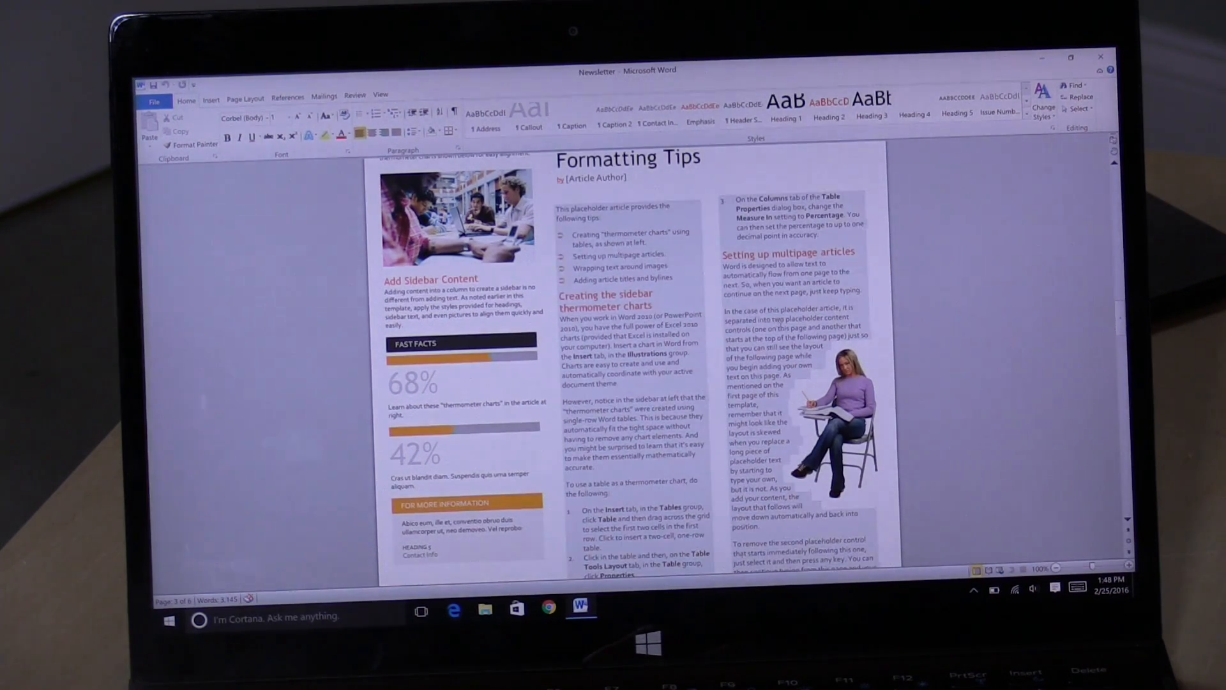
Enlarge the seated woman's picture and continue to the 'Wrap text around images' page.
left_click(818, 423)
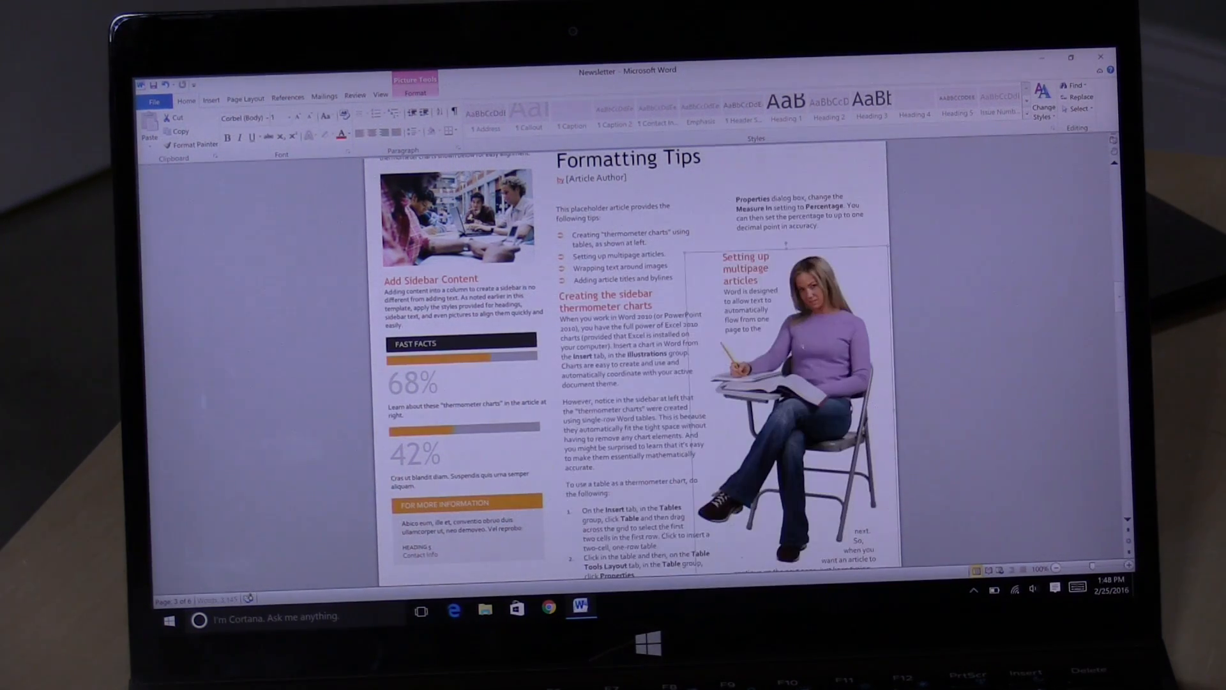
scroll("down", 3)
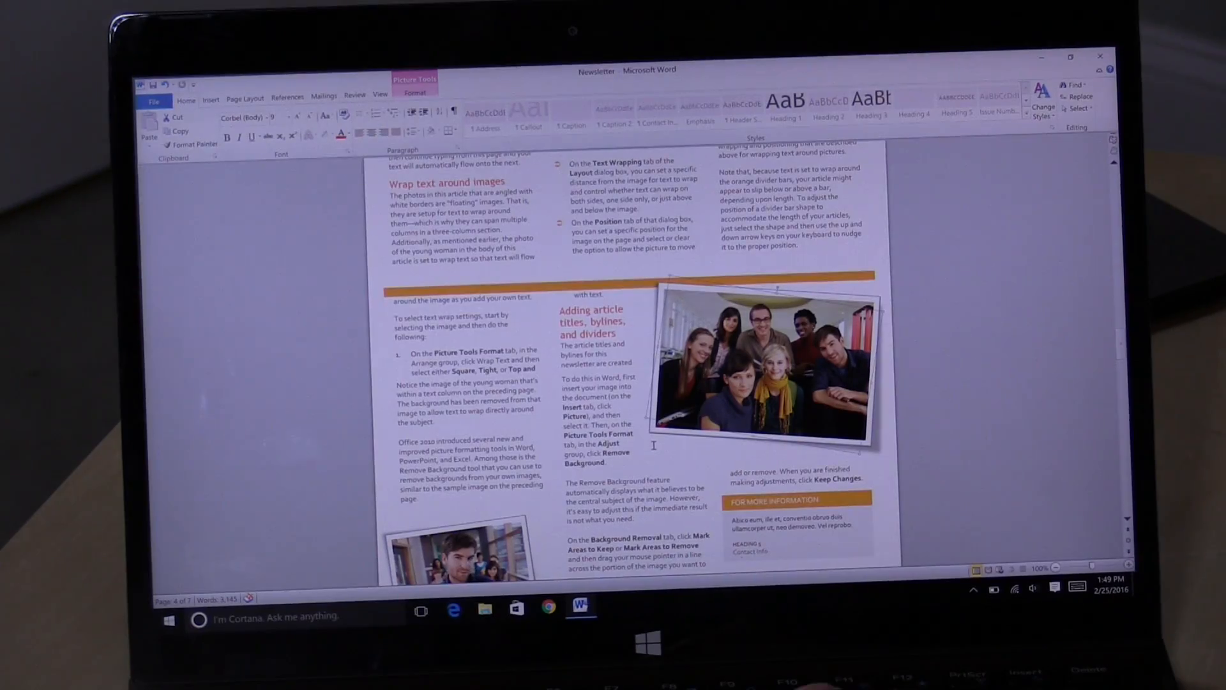
Close Word and discard the Newsletter changes with Don't Save.
left_click(1099, 56)
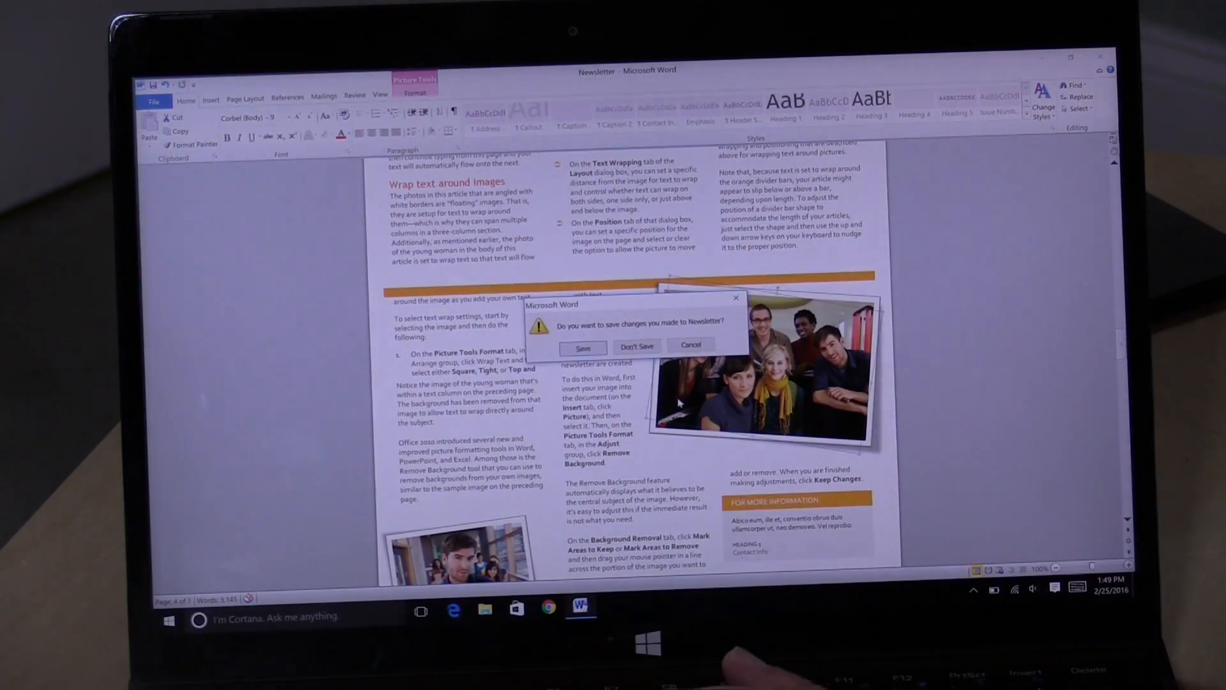
left_click(636, 346)
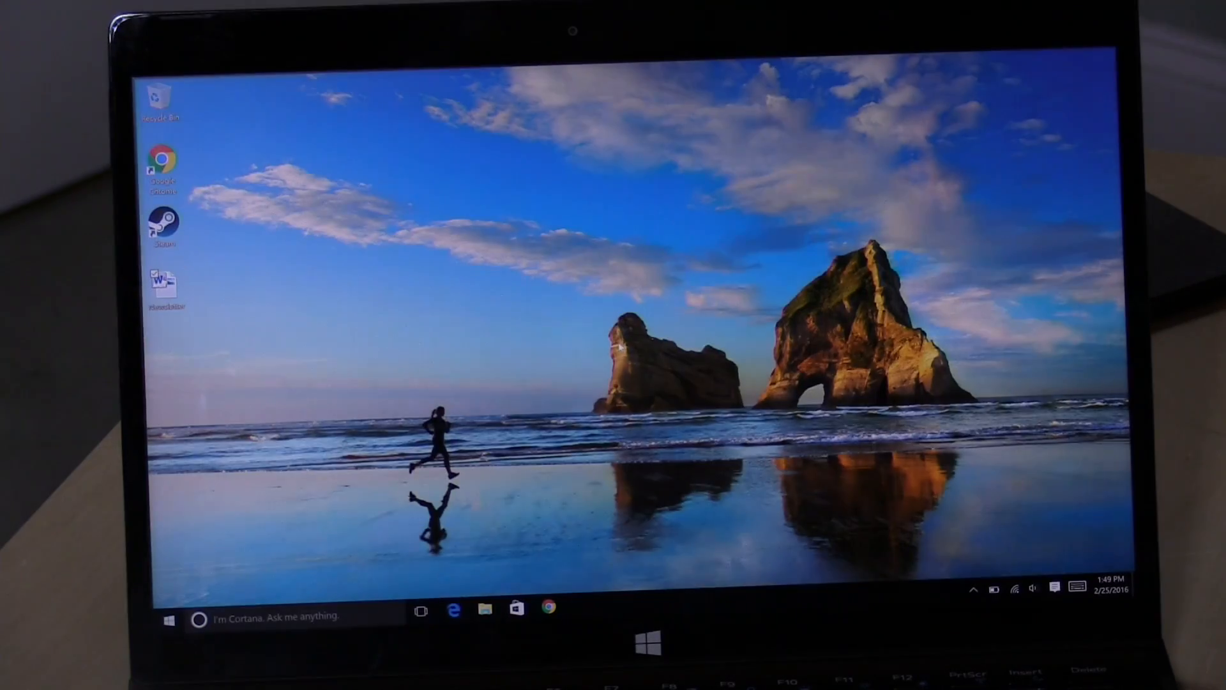